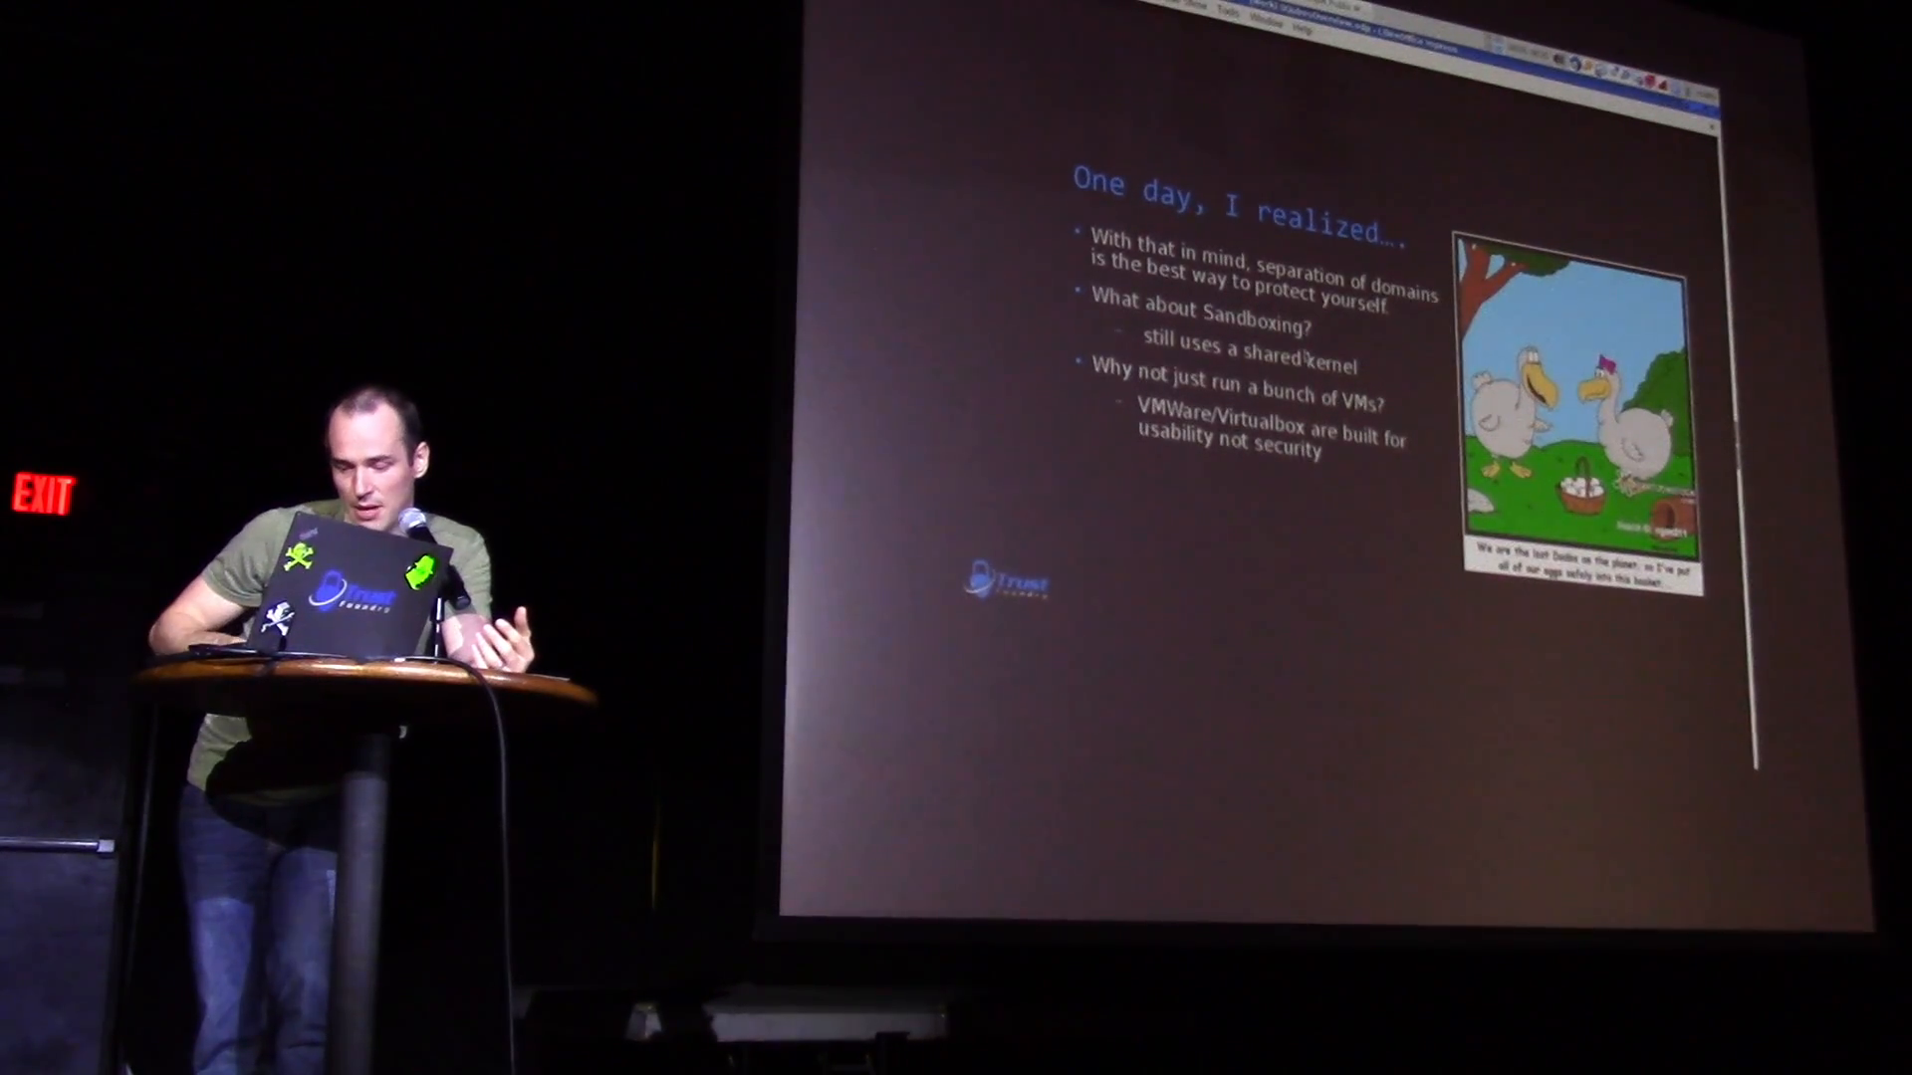
- Send the top Downloads file via 'Copy To Other AppVM...' and start entering the destination qube
key(right)
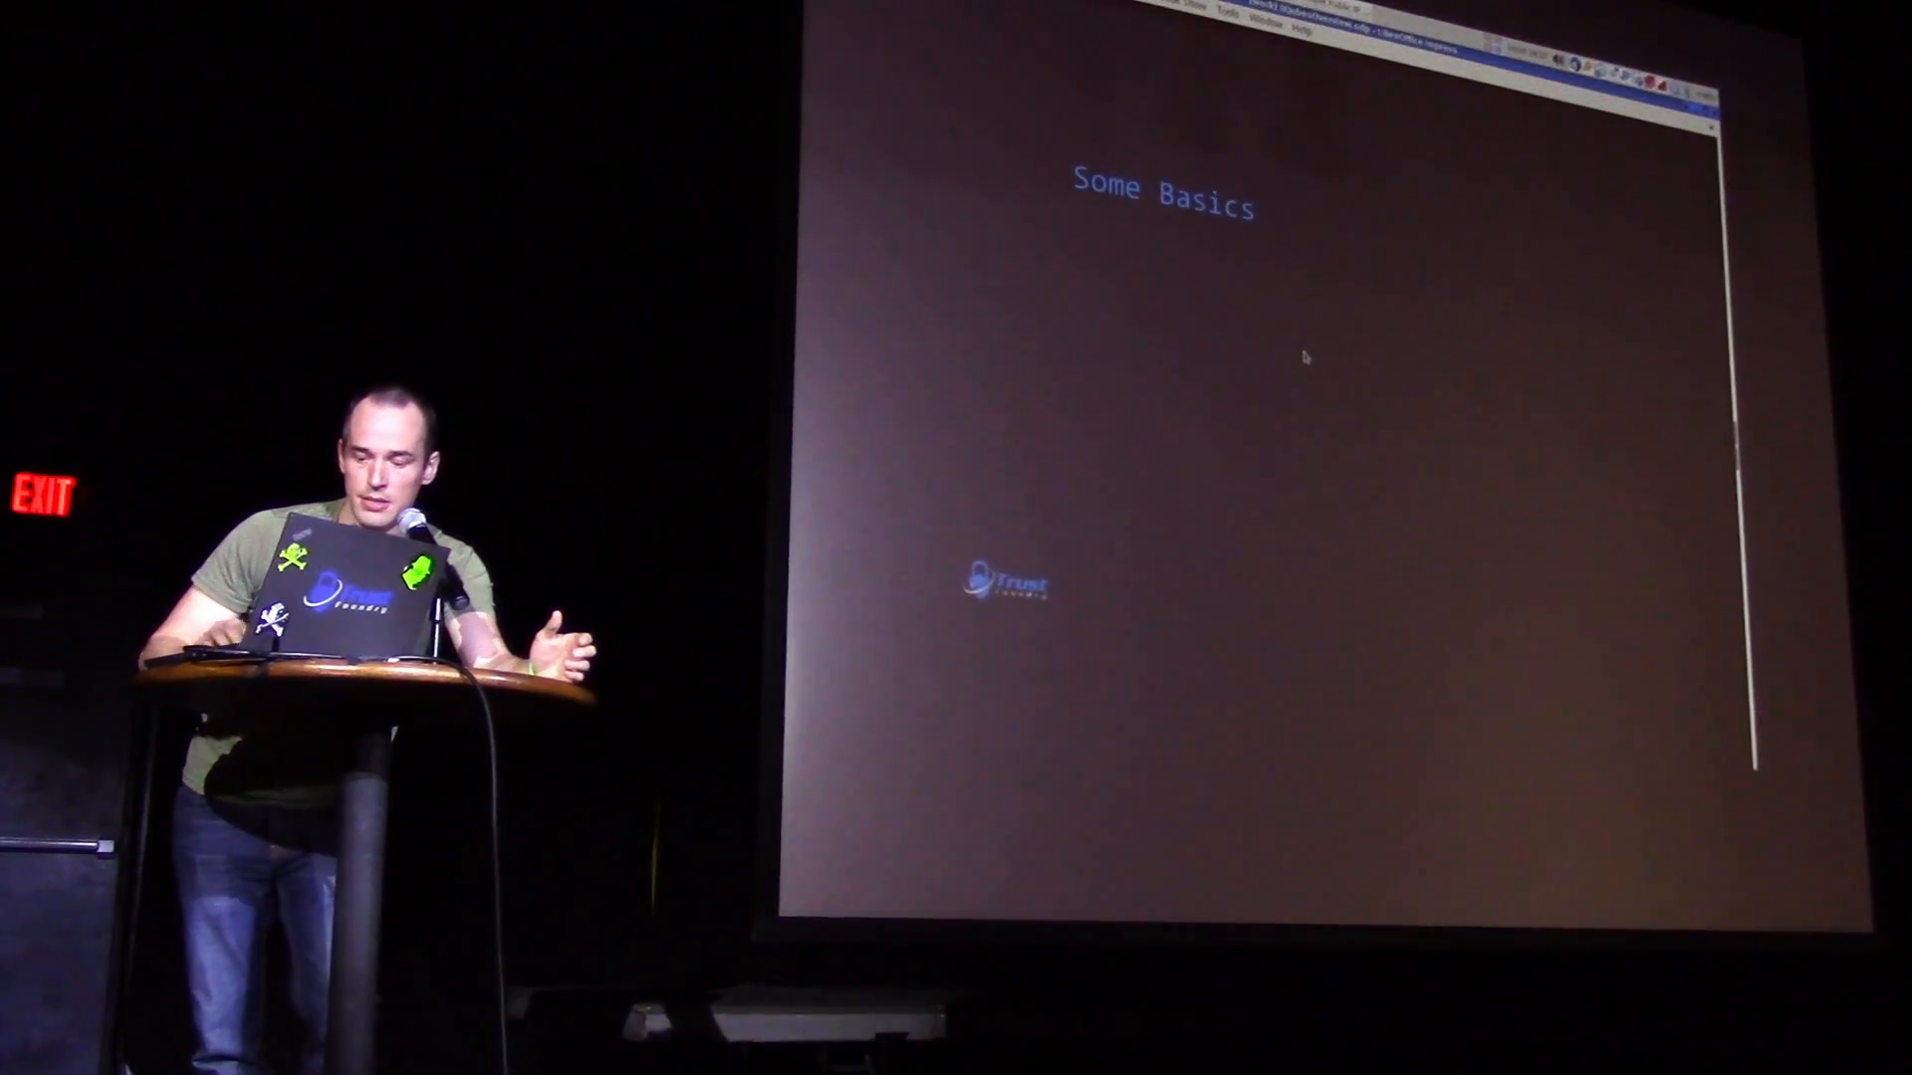
key(right)
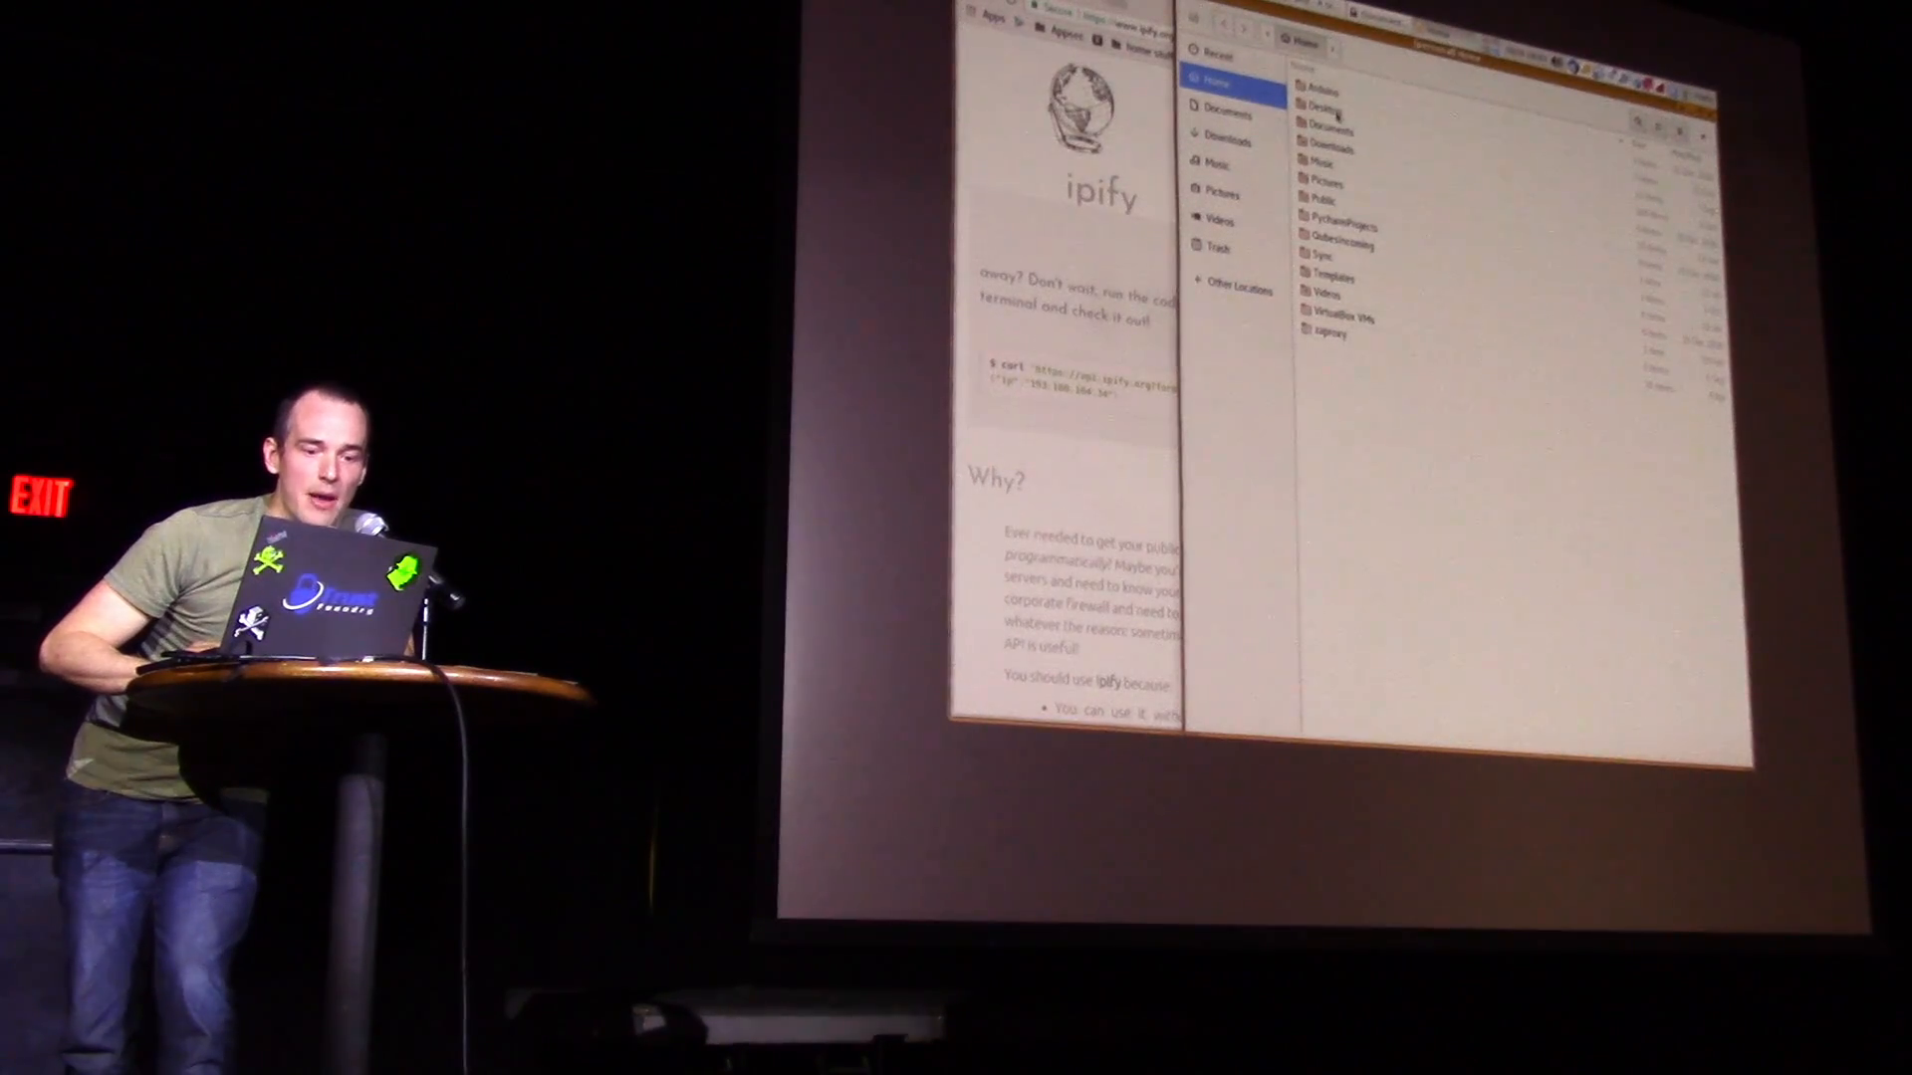
click(1222, 144)
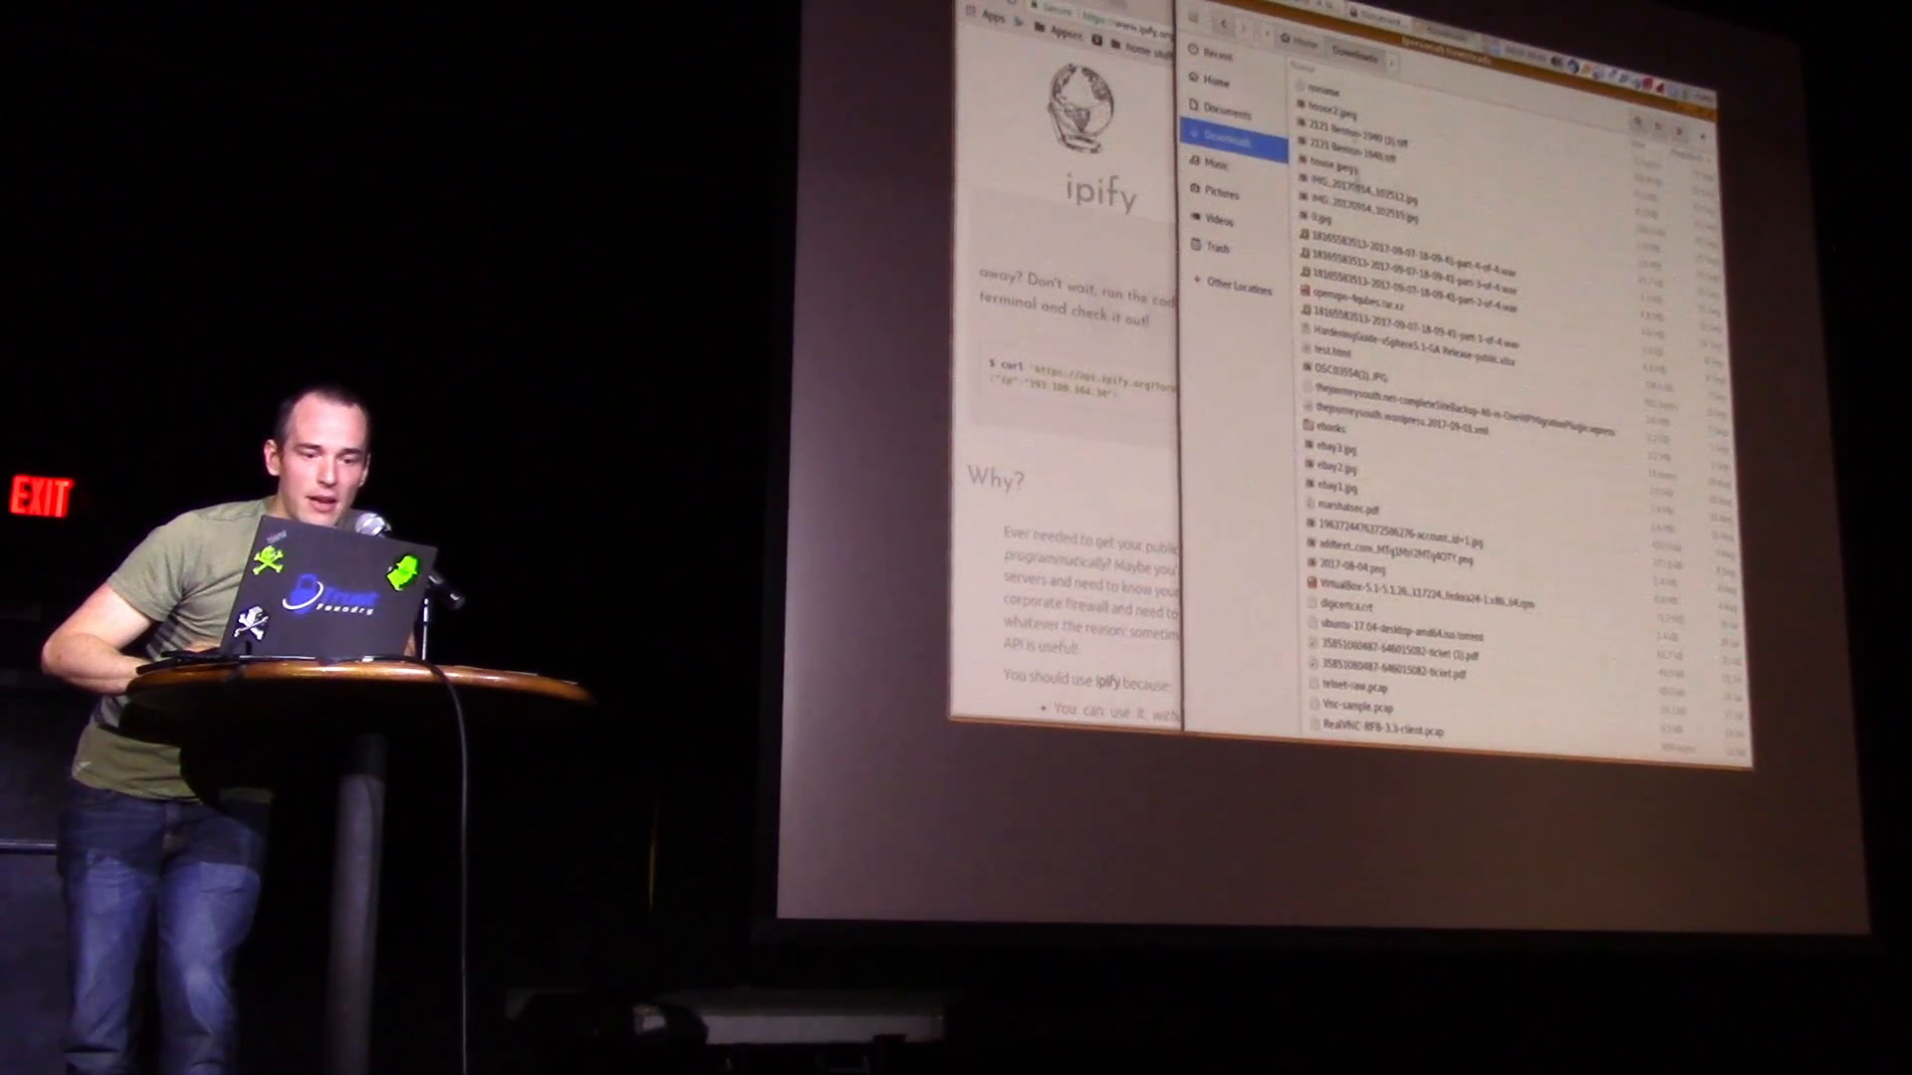
right_click(1311, 87)
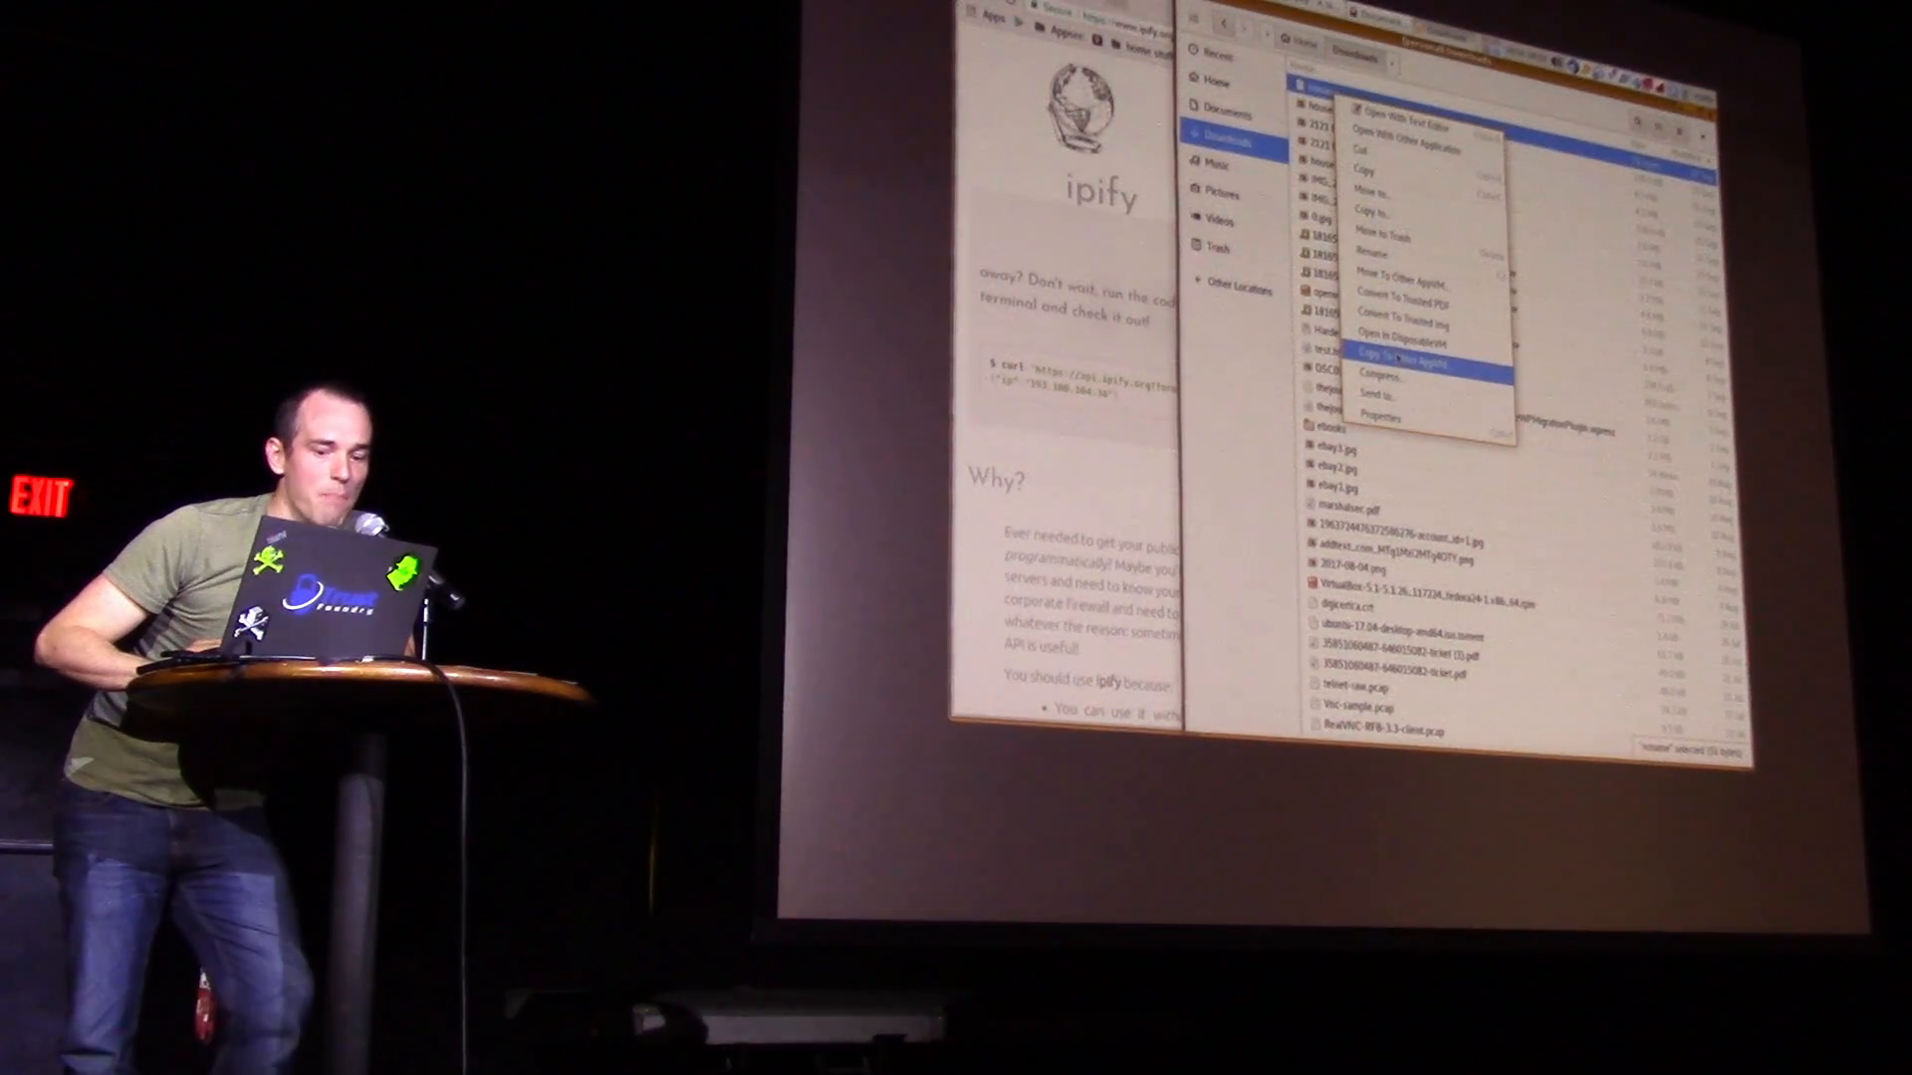
click(1405, 362)
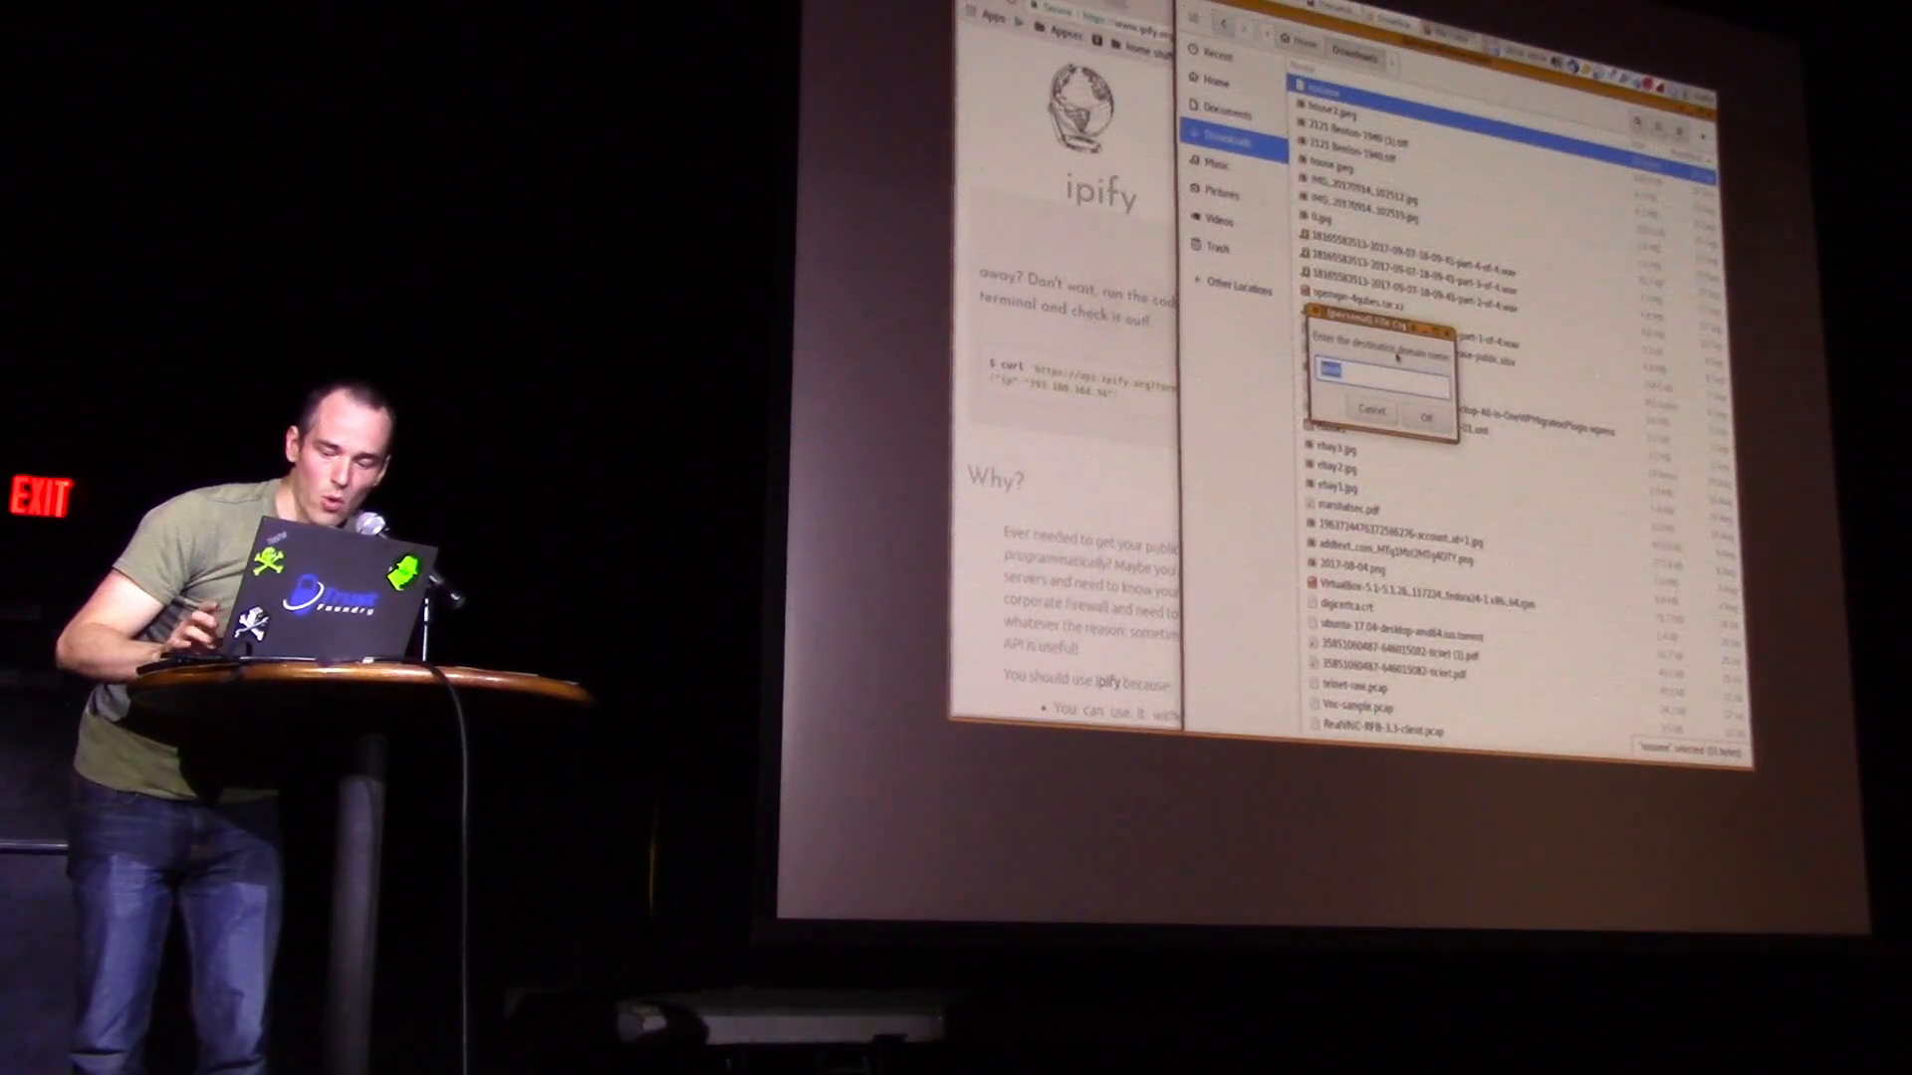
click(1428, 415)
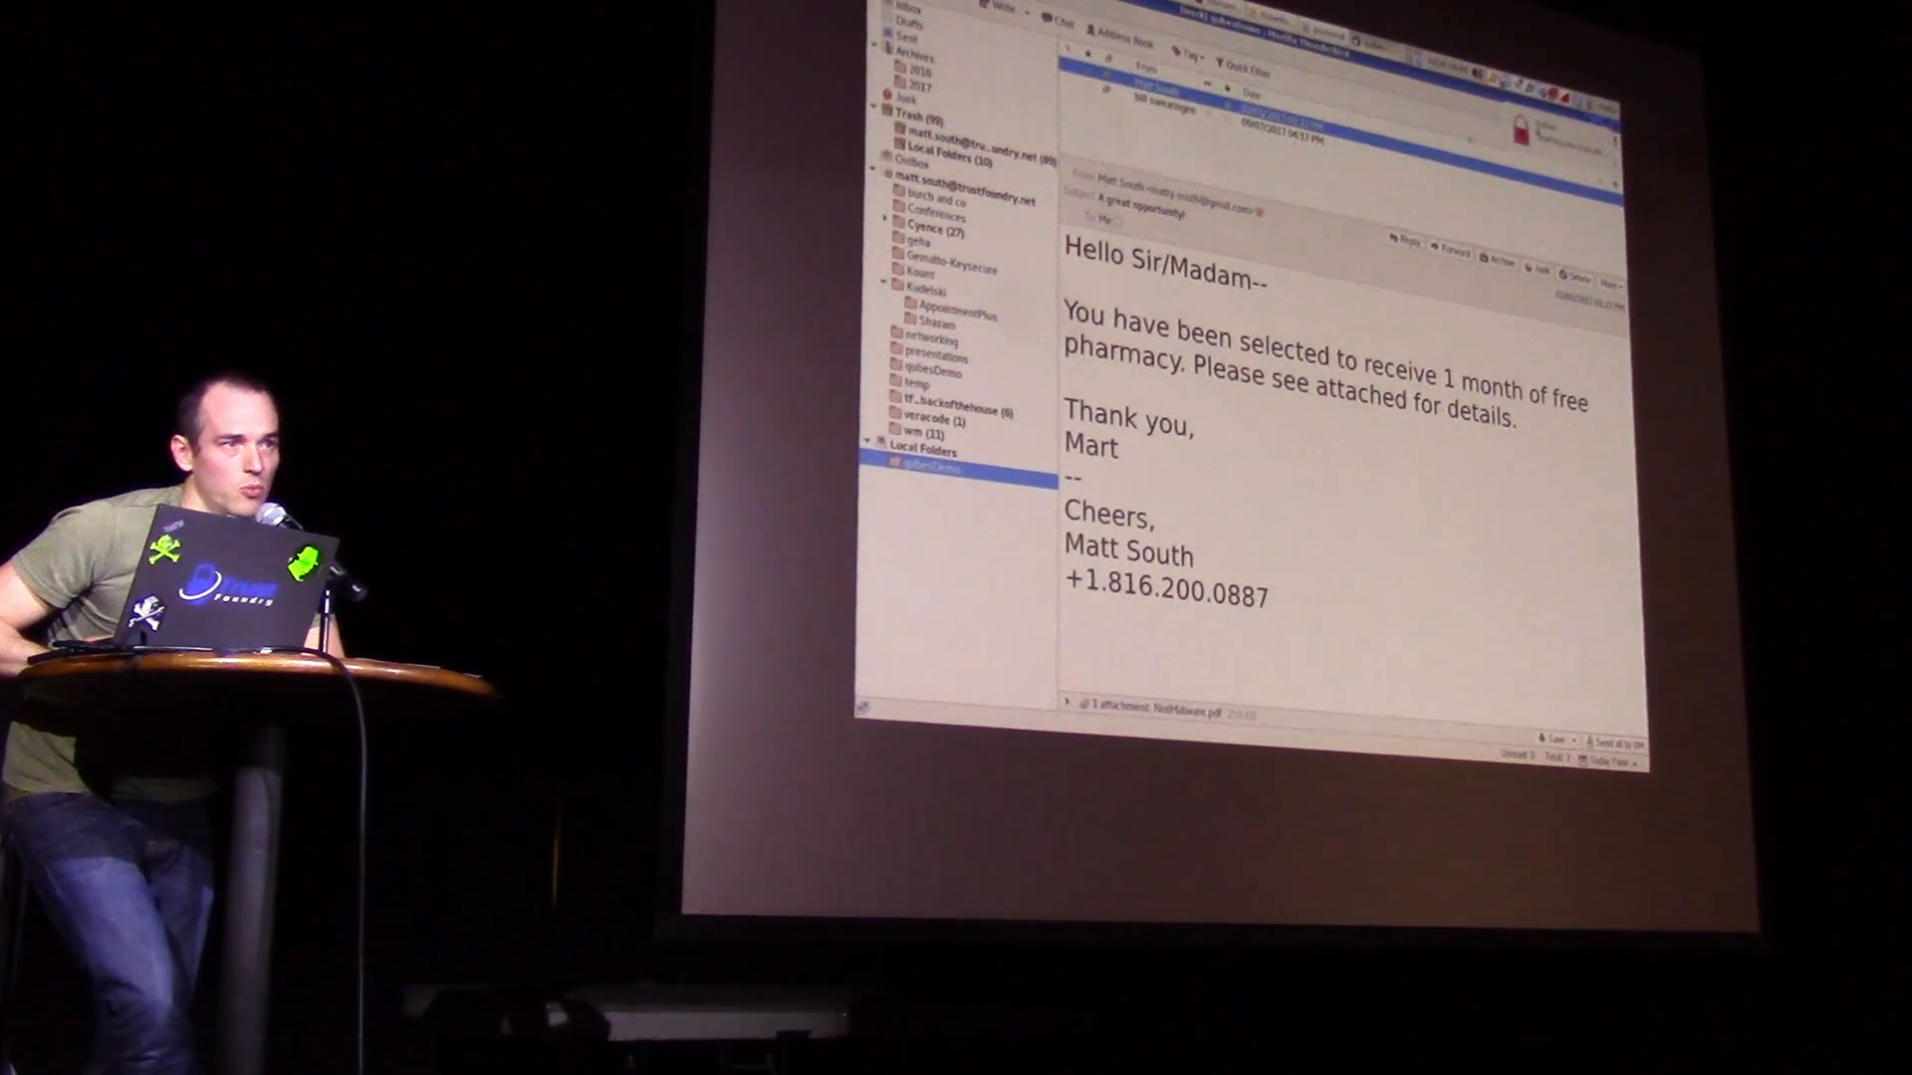
- Read the 'A great opportunity!' free-pharmacy email and its PDF attachment in qubesDemo
click(1146, 704)
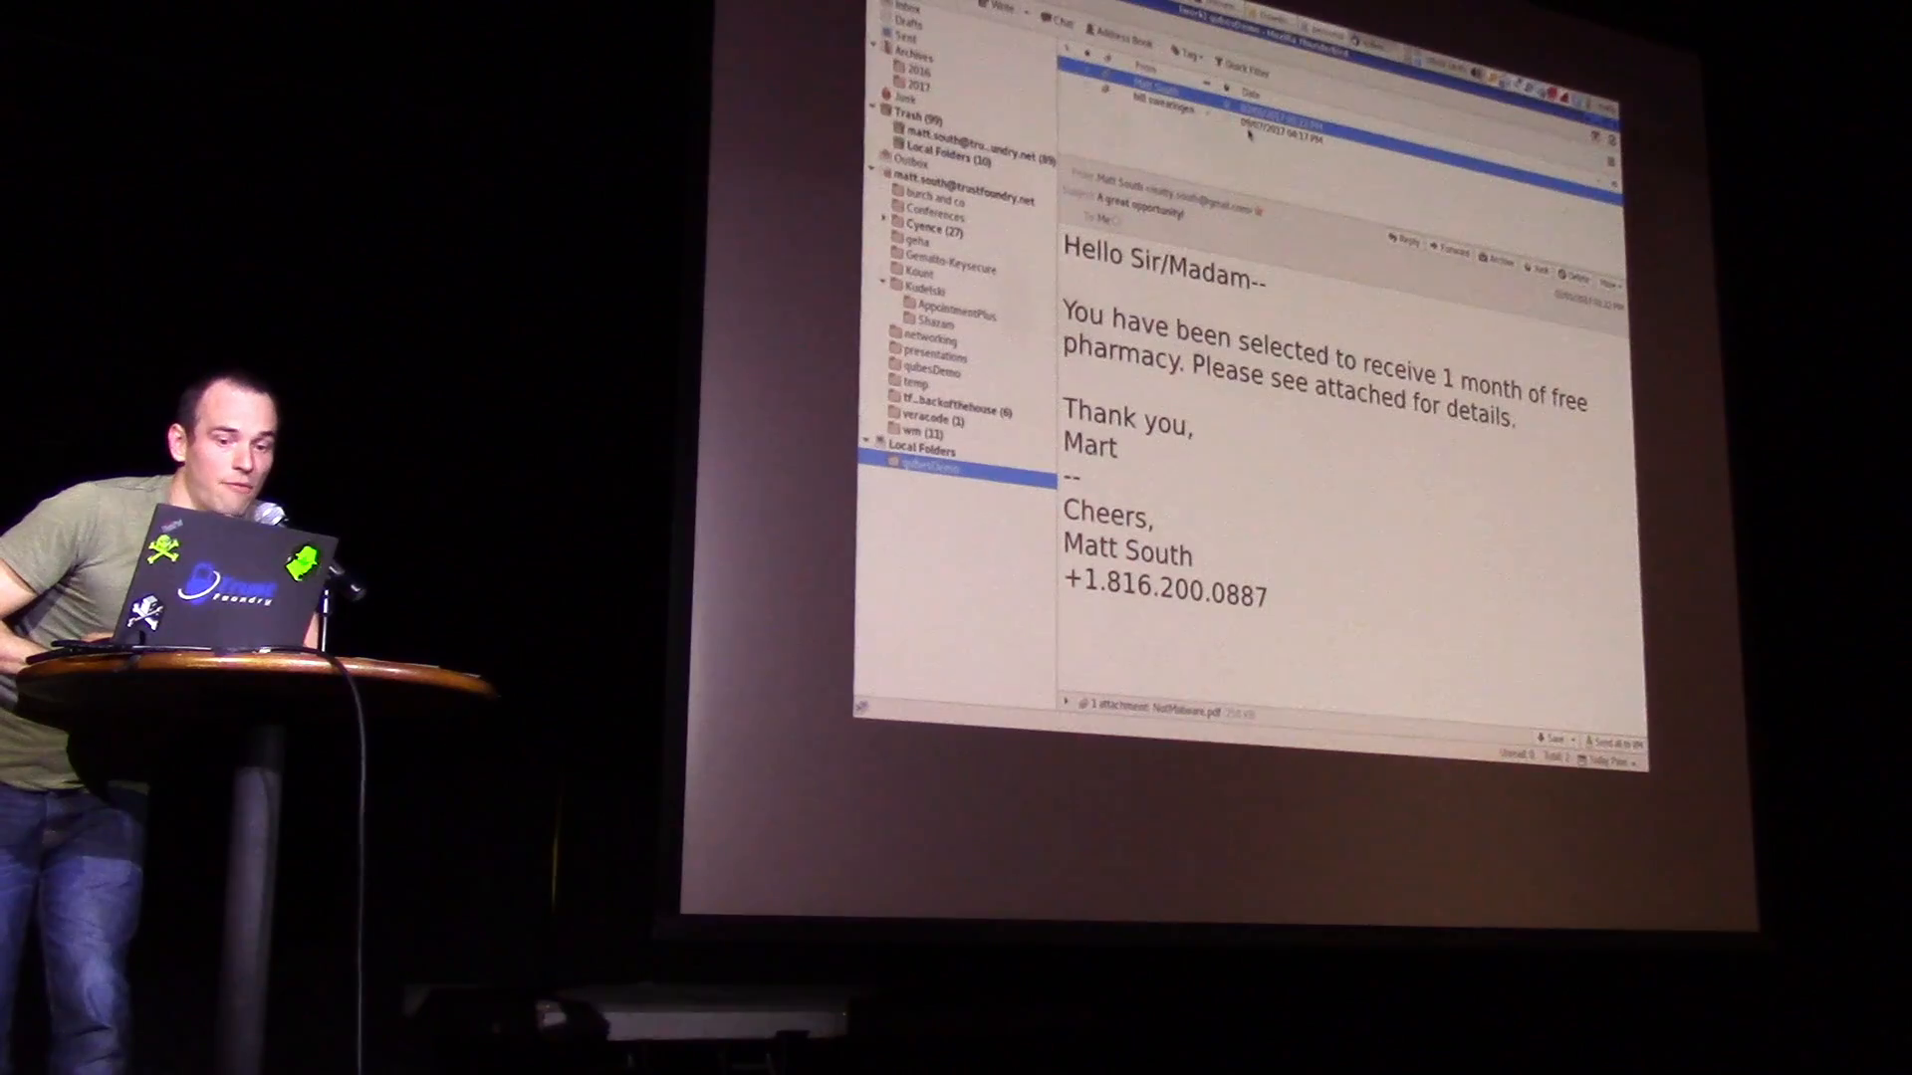
- Open the 'Updated SecKC speaker schedule' email's .xlsx attachment in a DispVM
click(1195, 118)
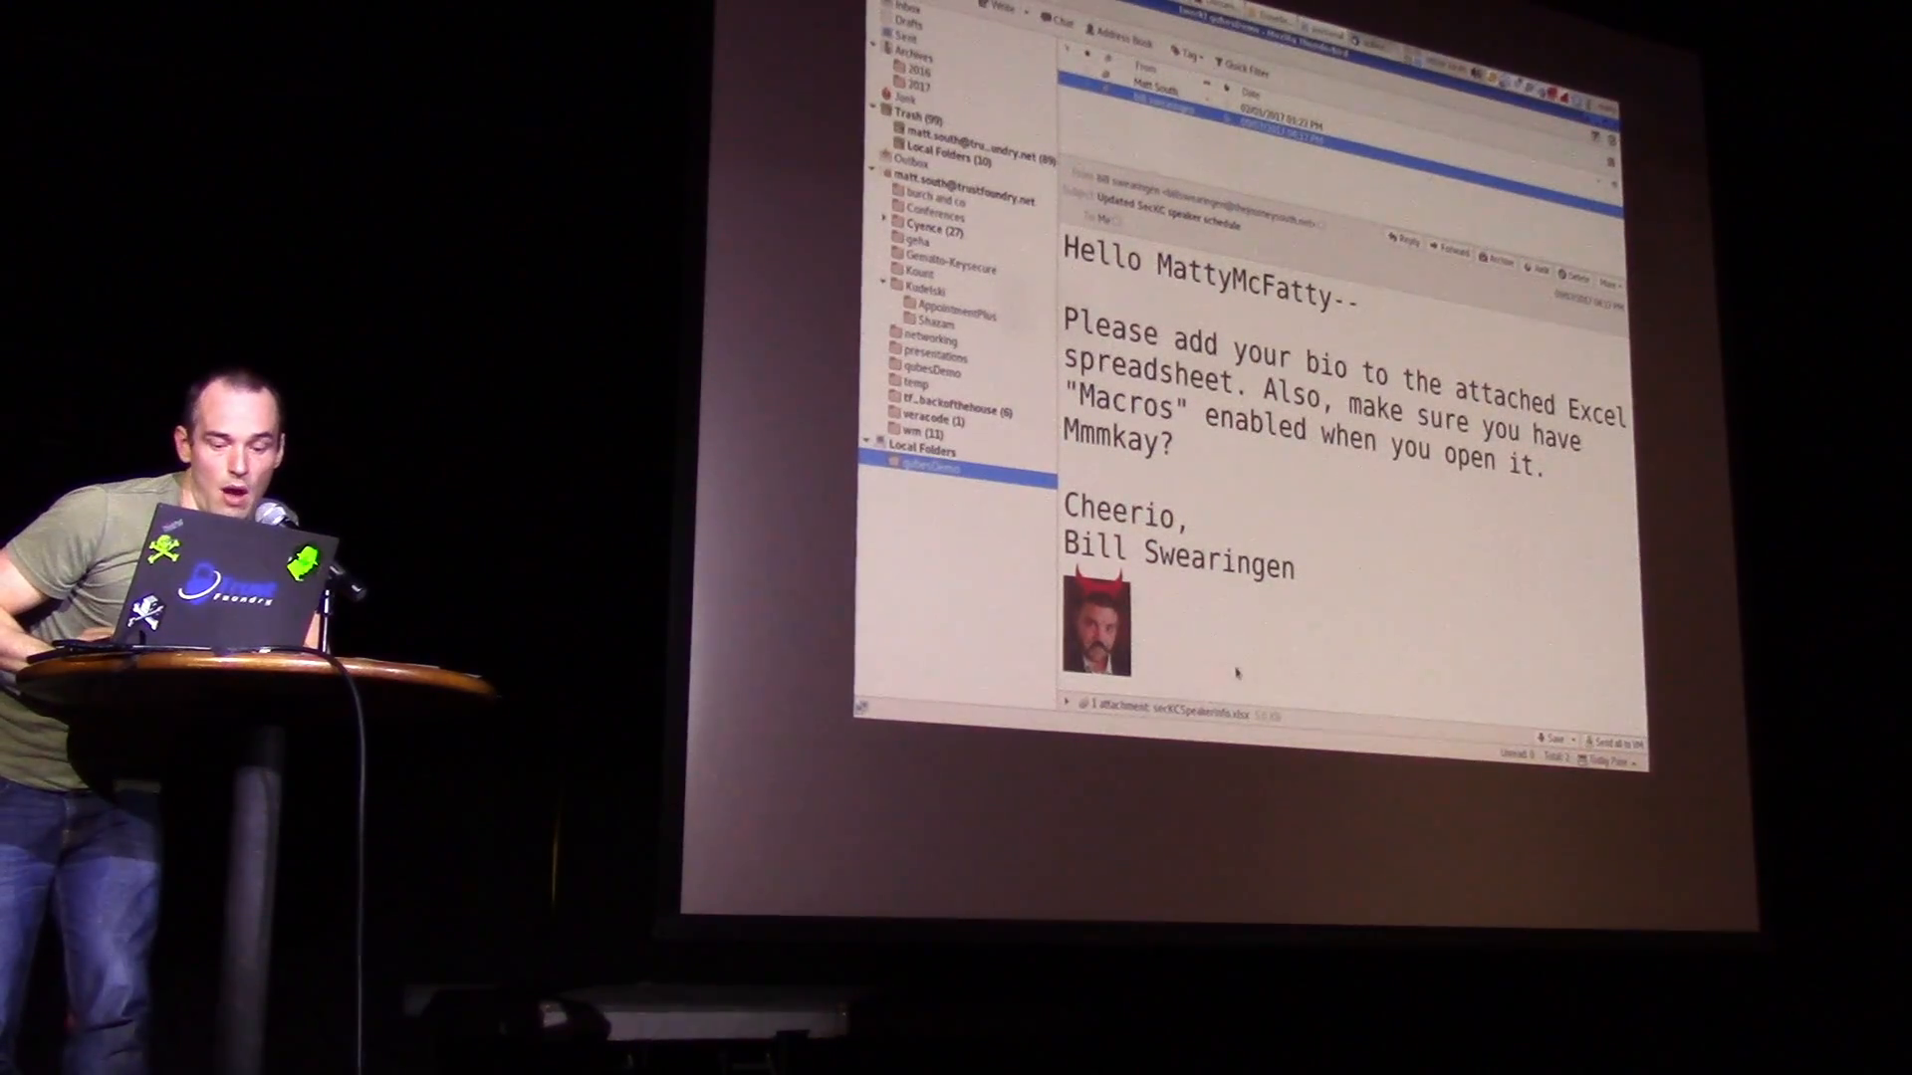
right_click(1226, 715)
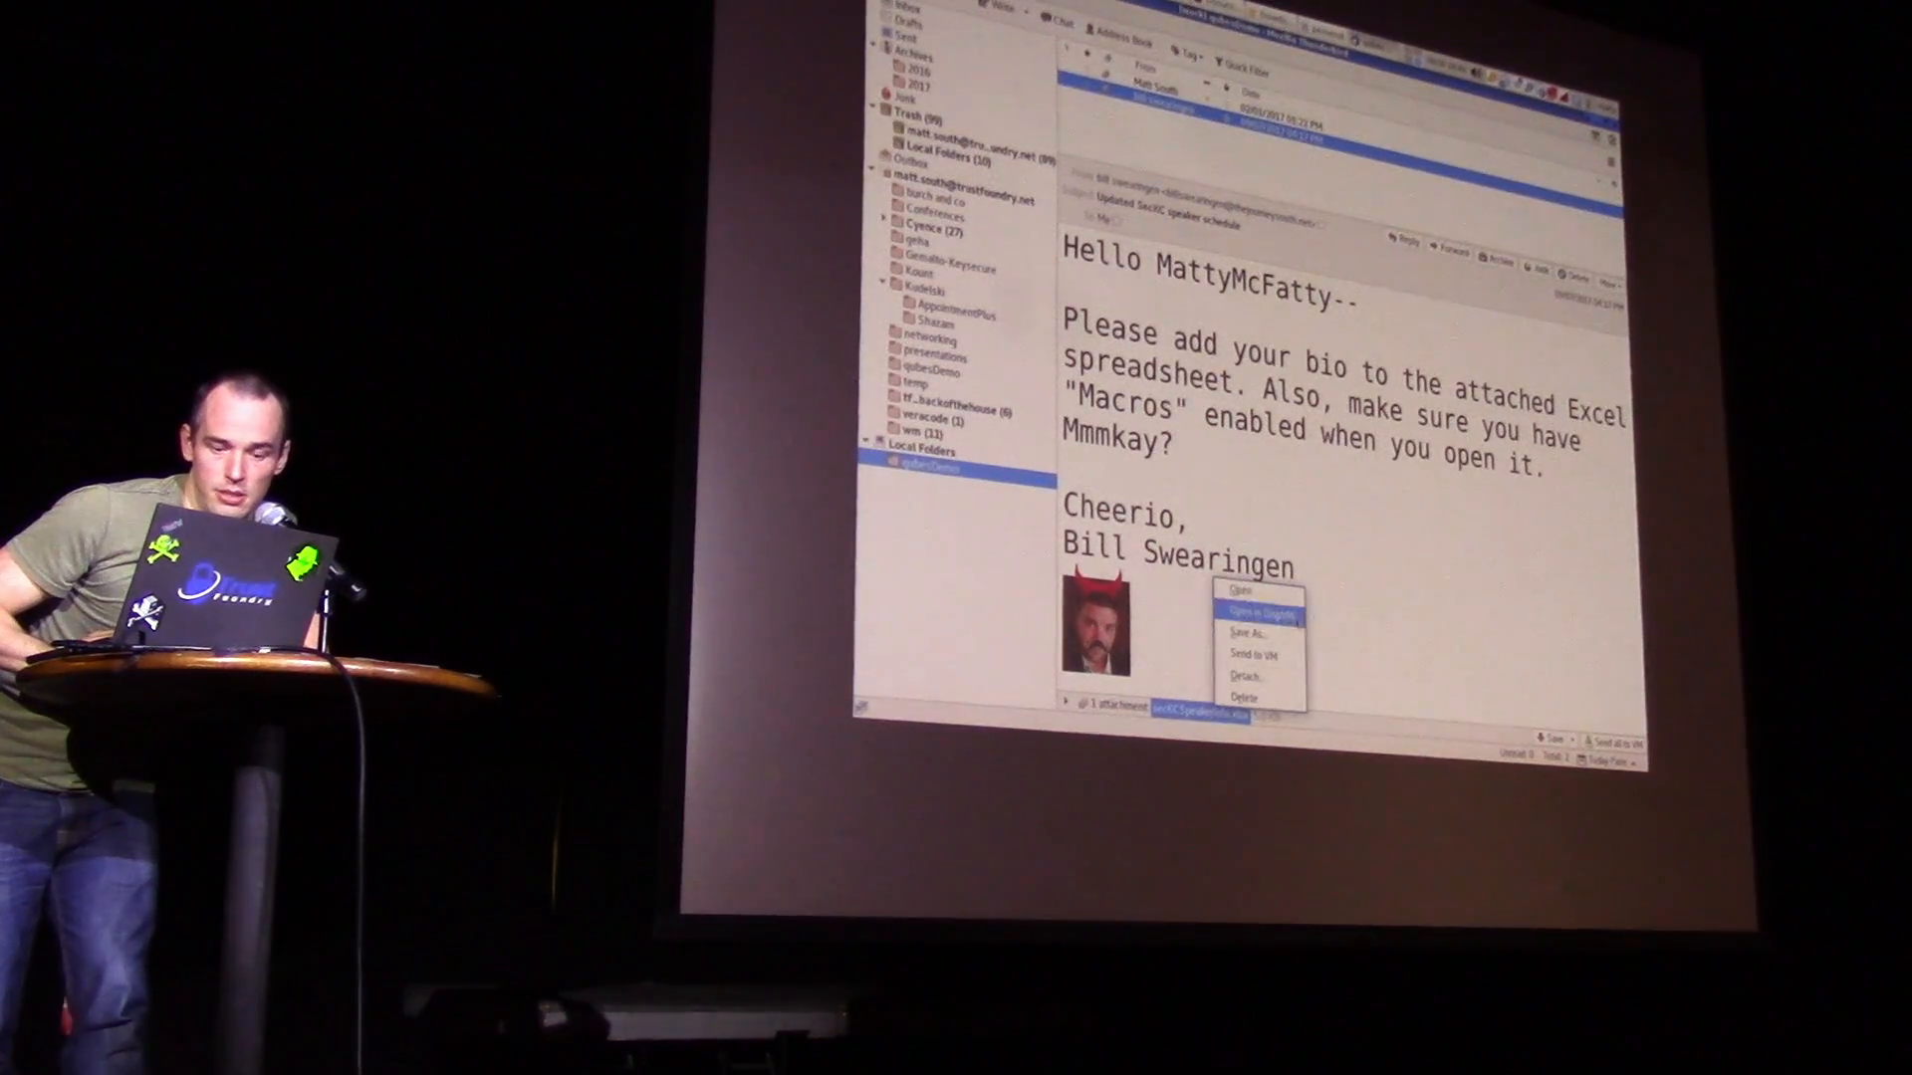
click(1244, 635)
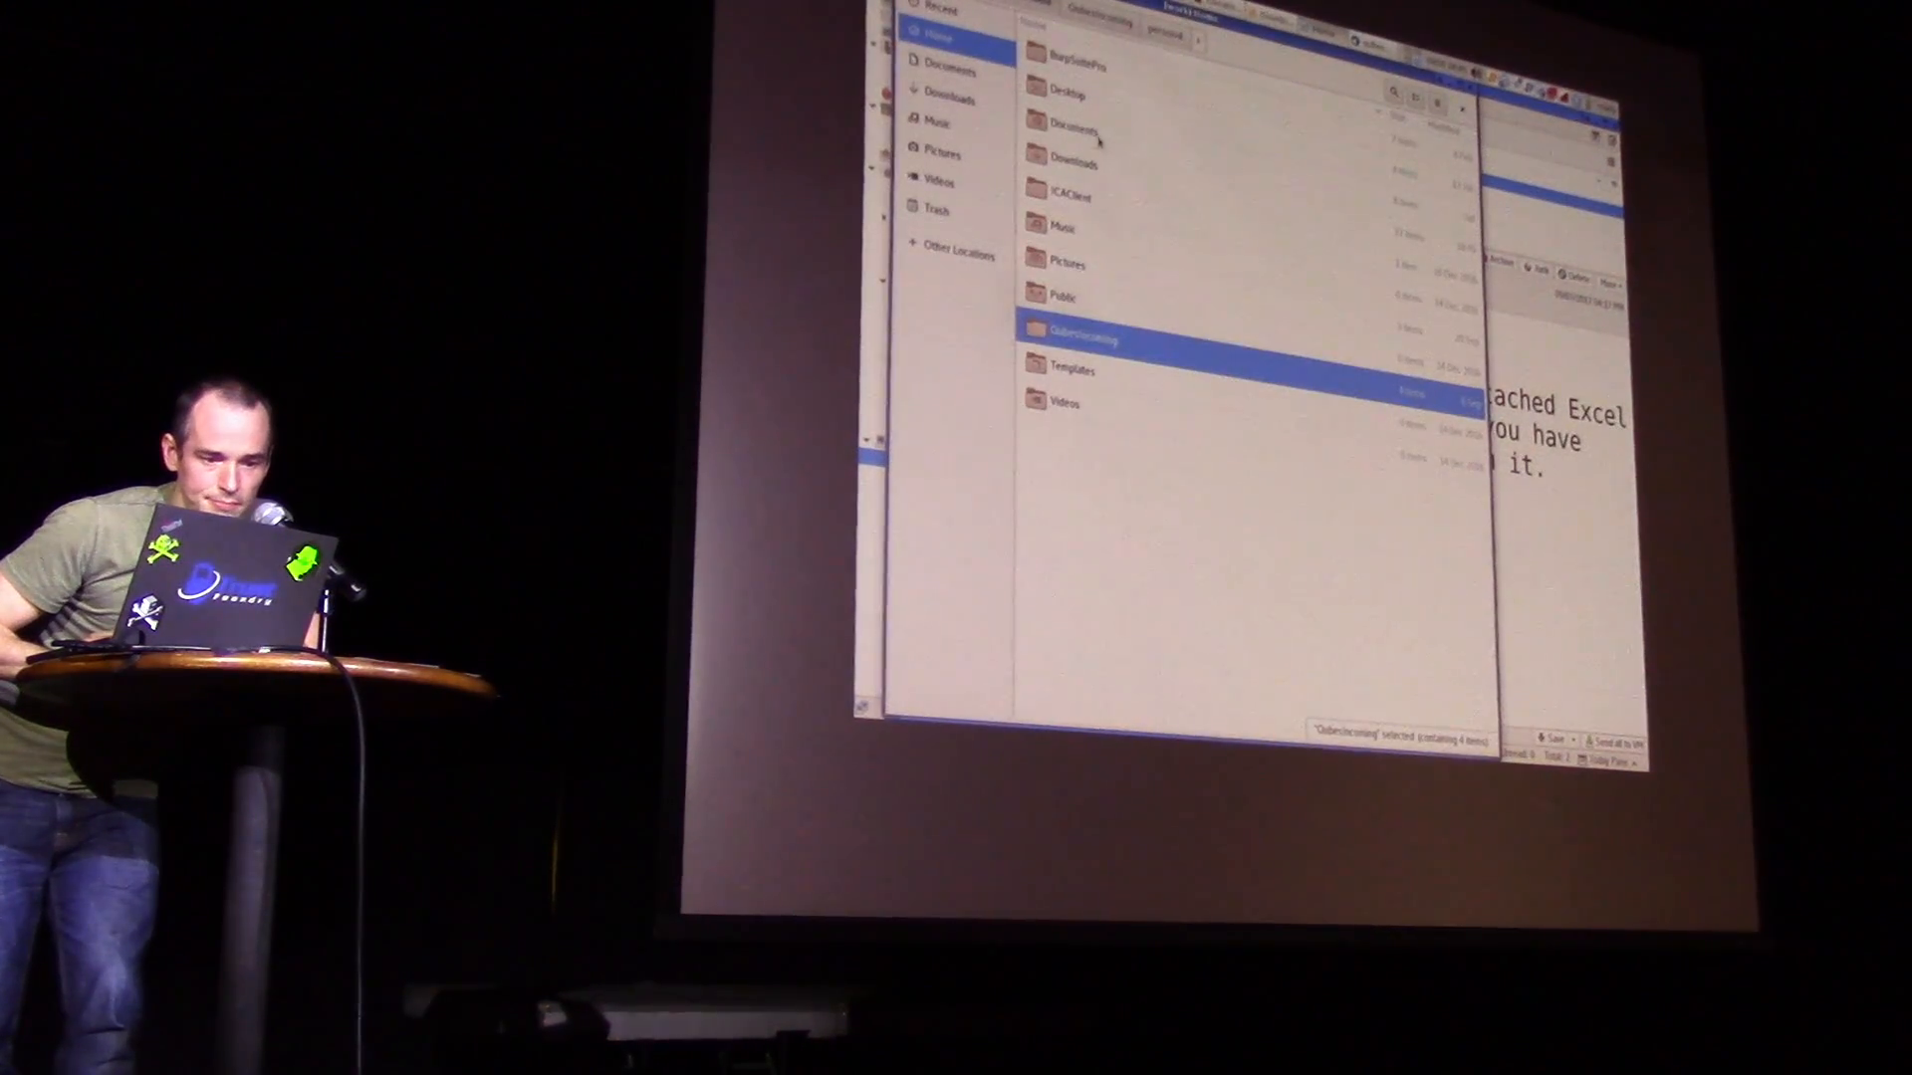
- In Downloads, open secKCSpeakerInfo.xlsx in a Disposable VM
click(950, 98)
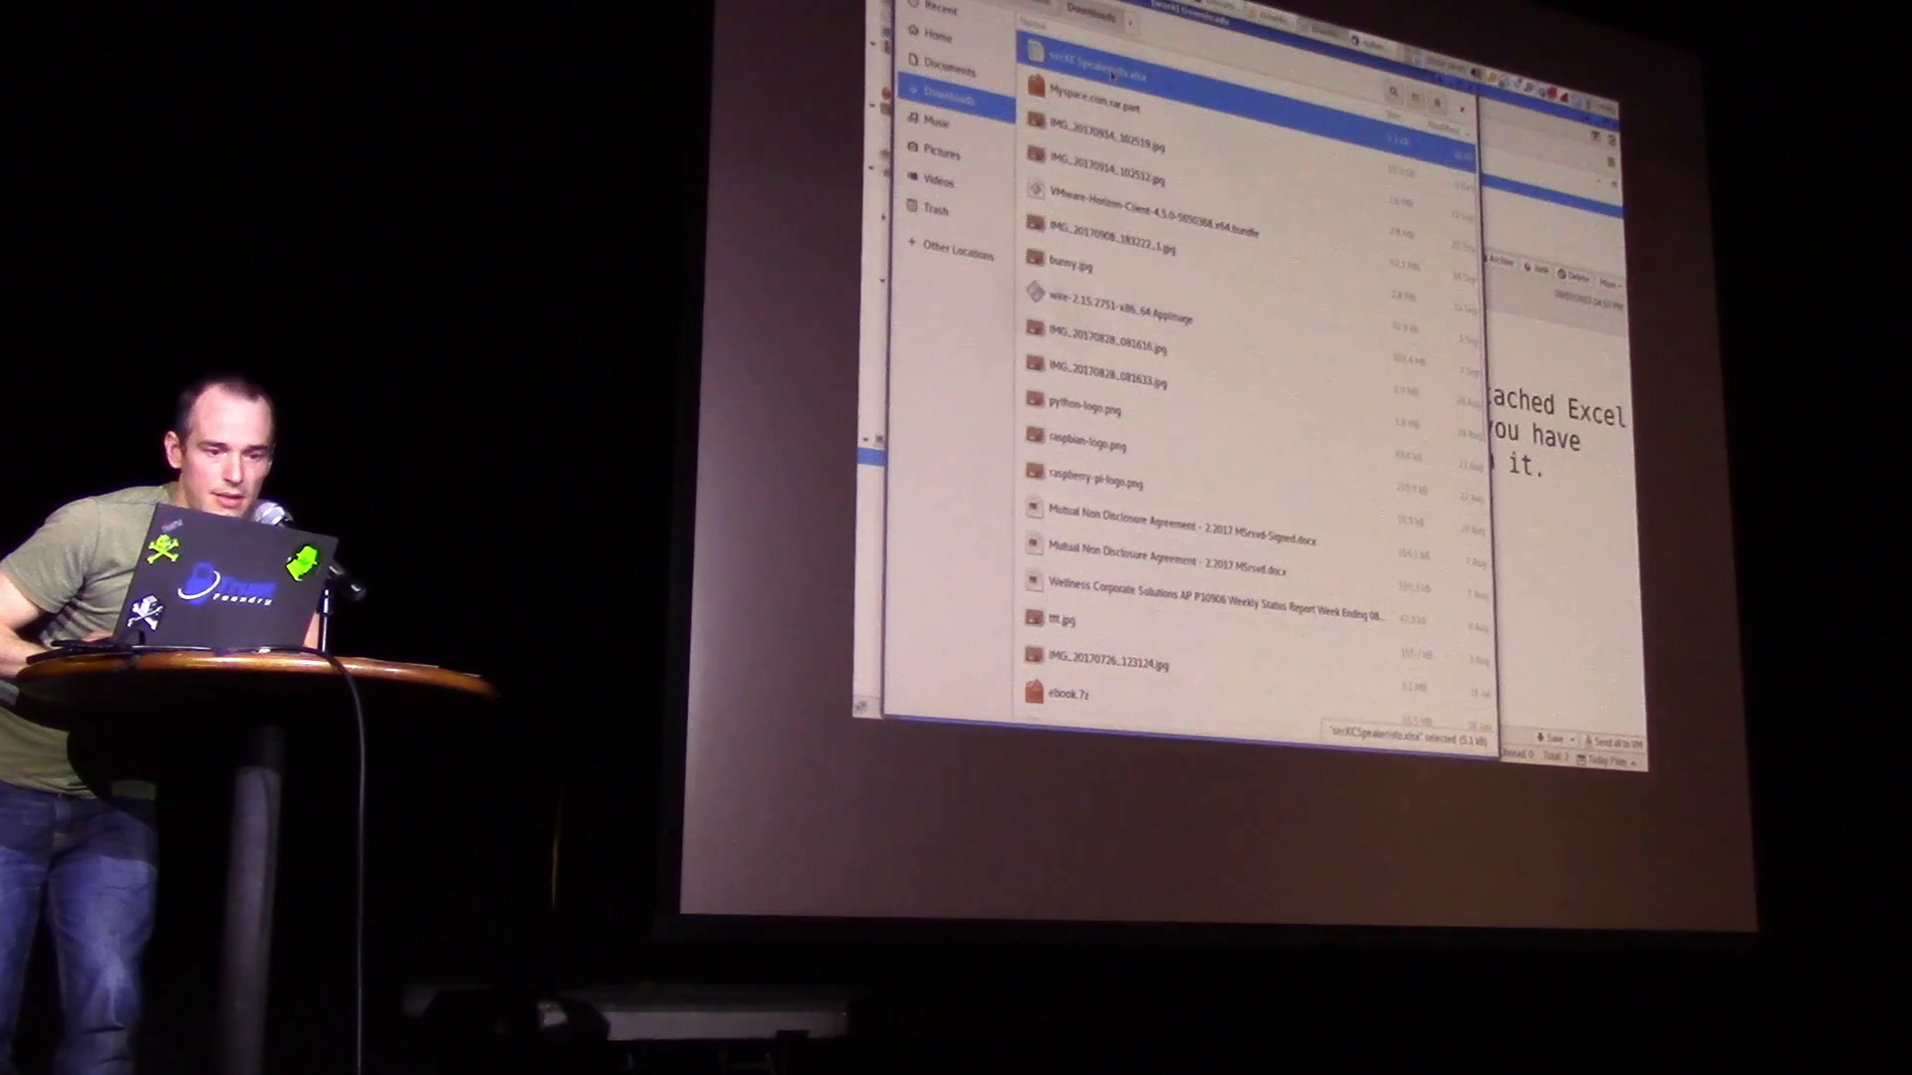
right_click(1109, 58)
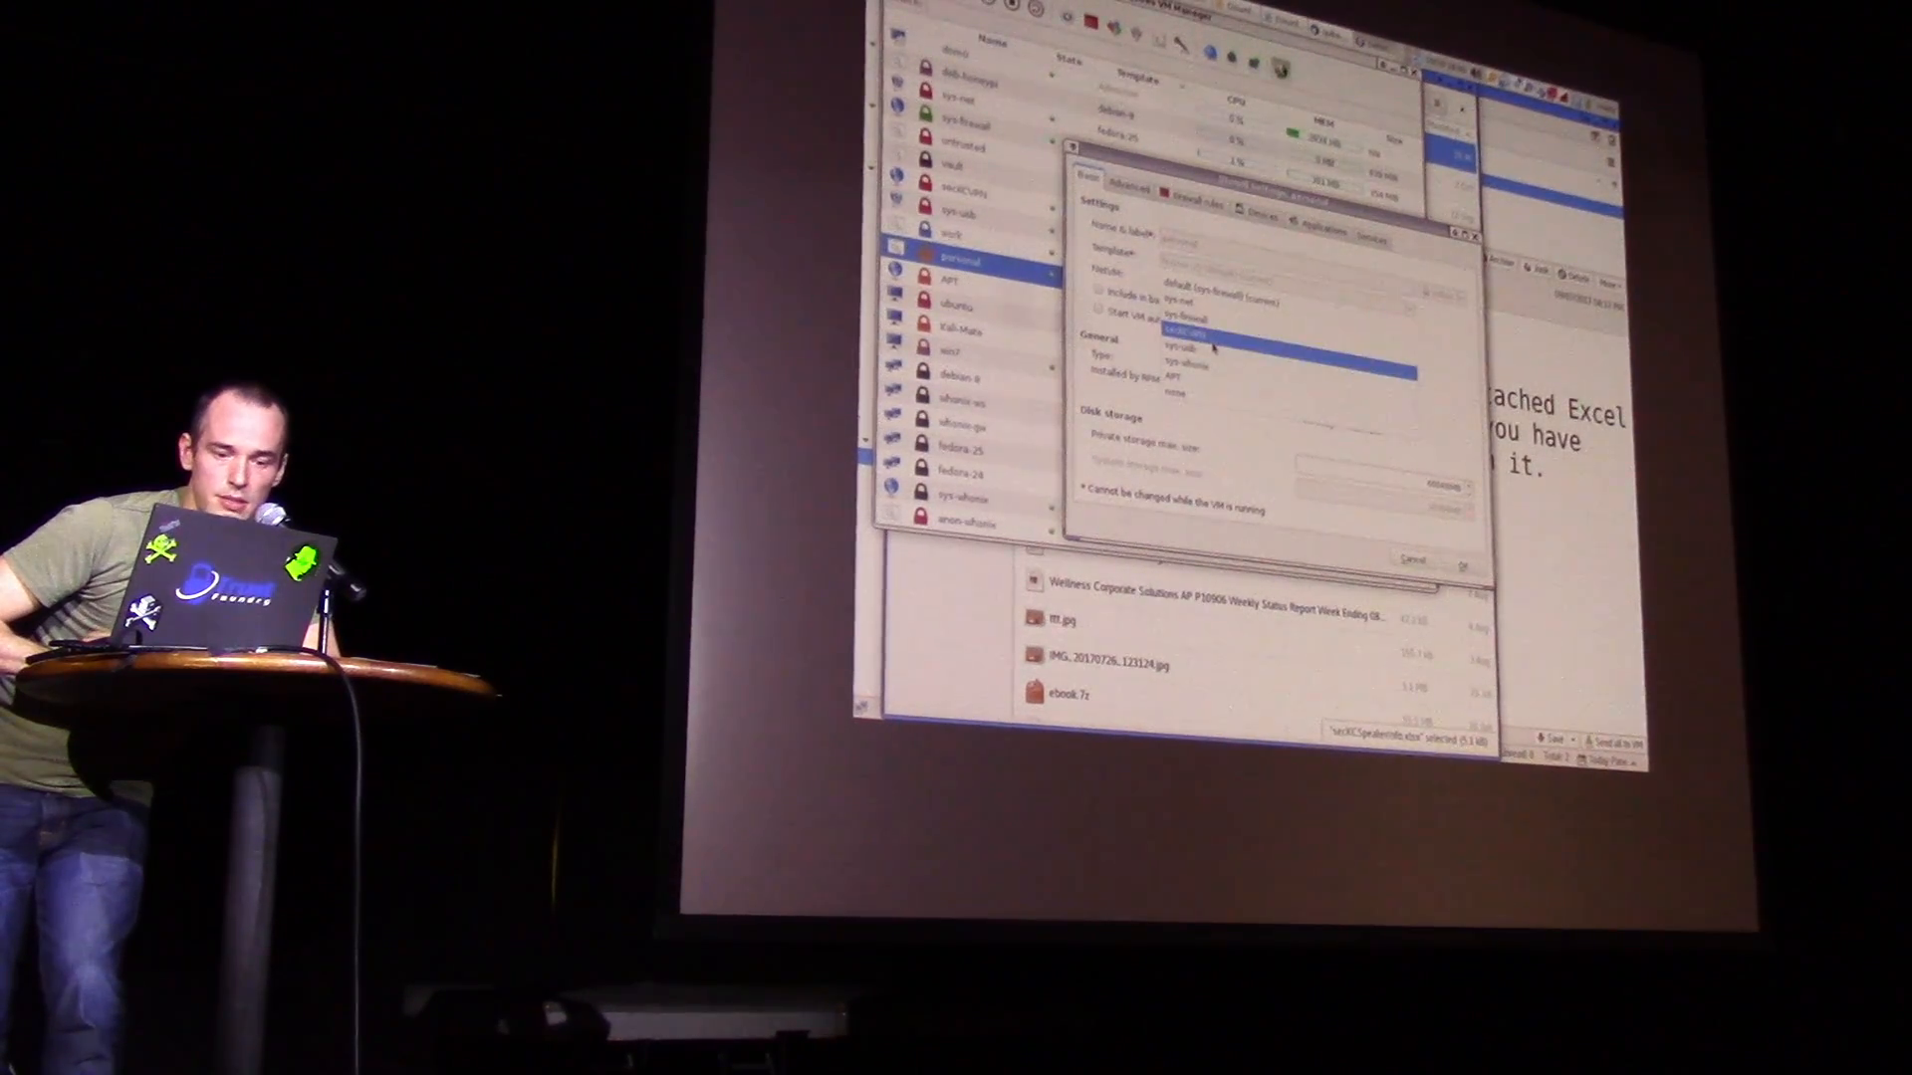
- Replace sys-firewall with a different network qube in the personal qube's NetVM dropdown
click(1207, 332)
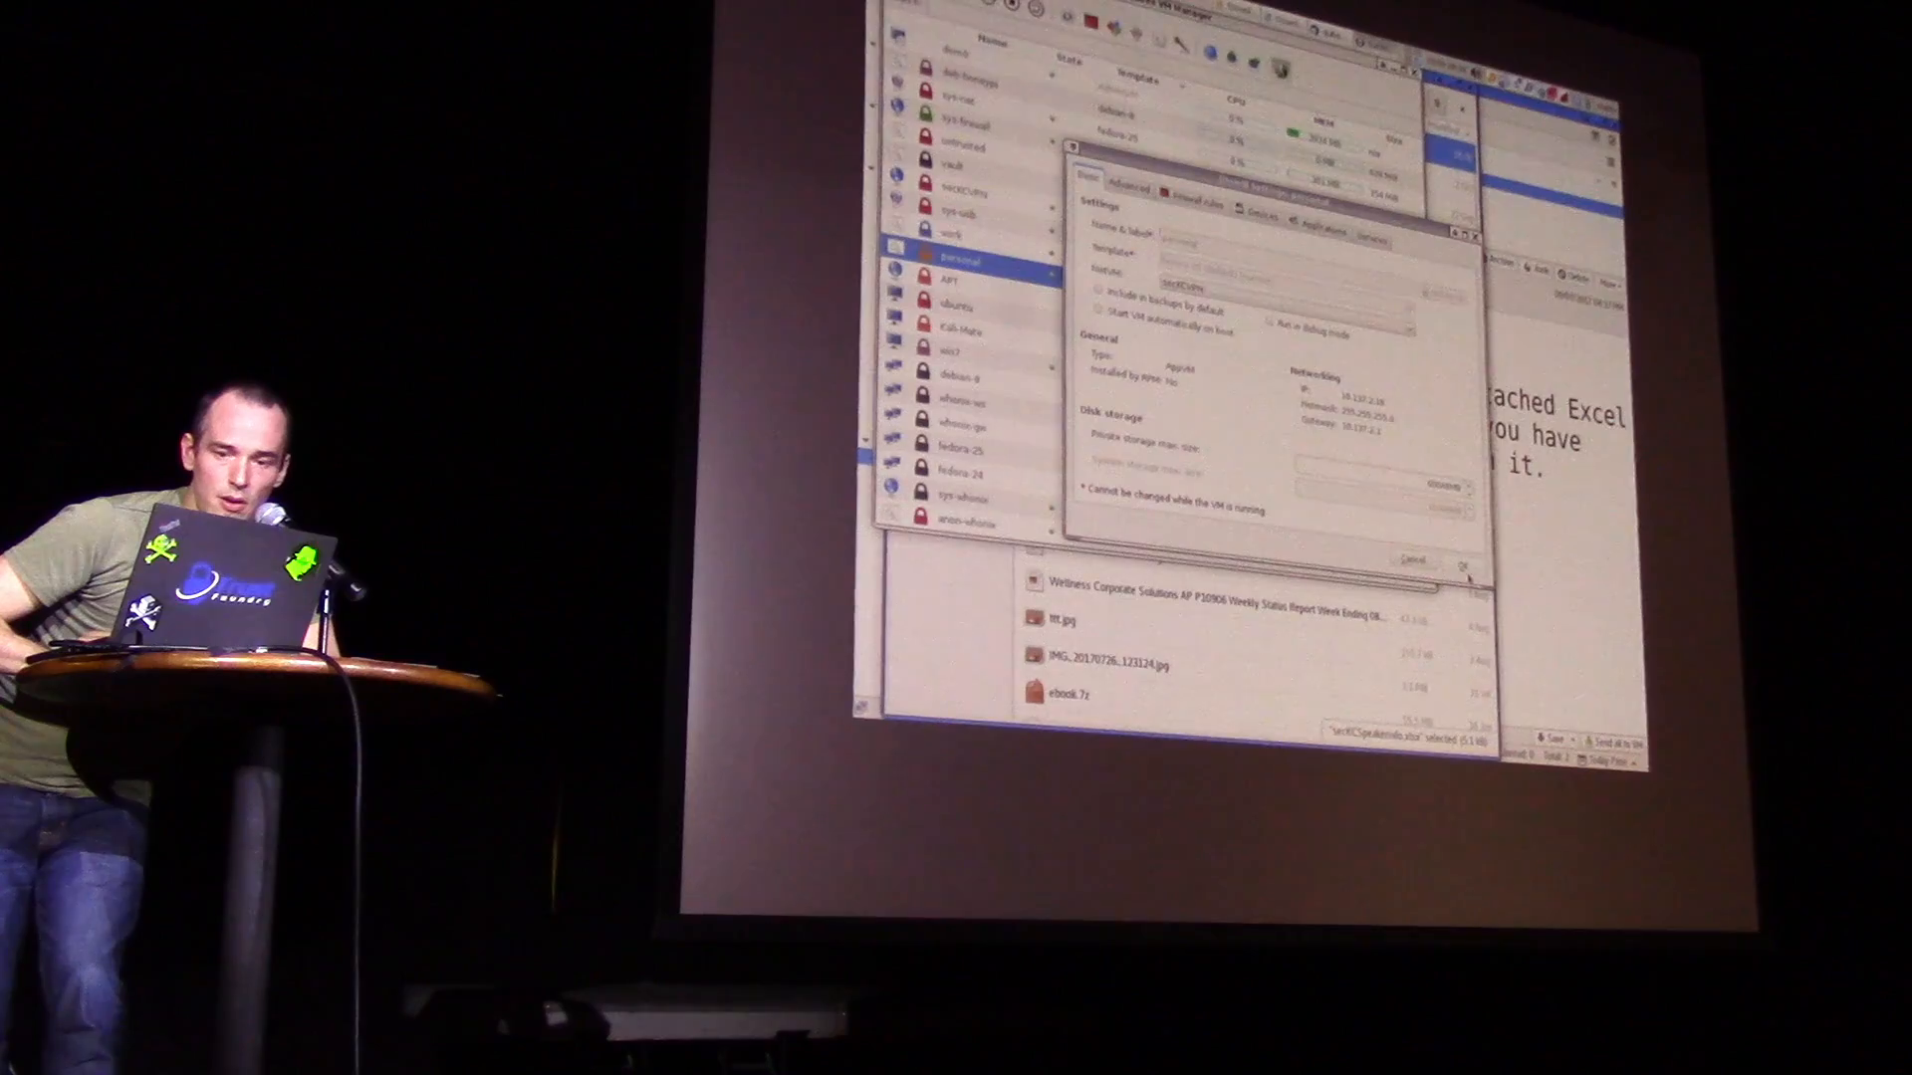